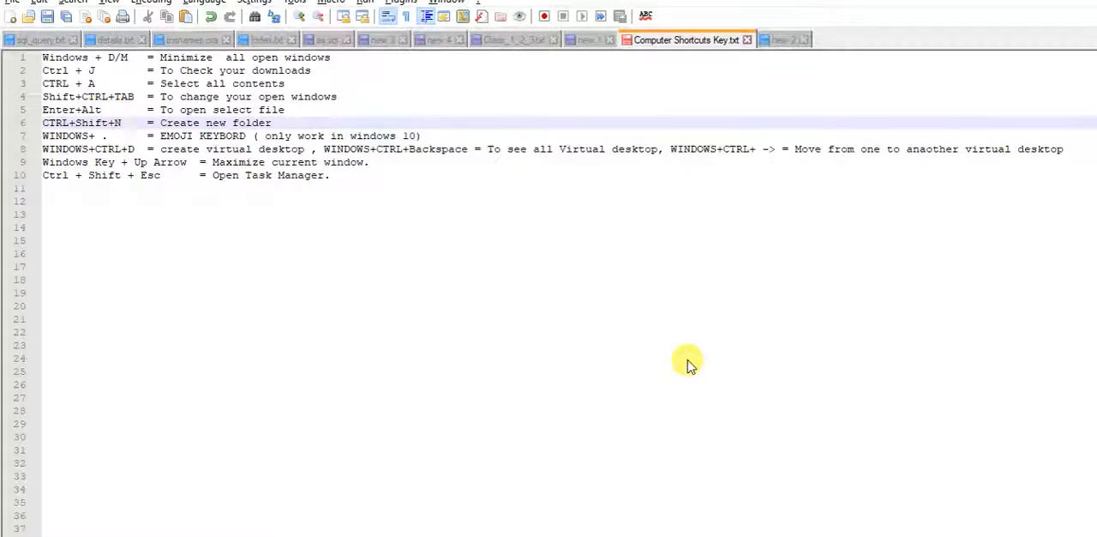
Step: Focus the shortcut list document, then switch over to Google Chrome
left_click(131, 124)
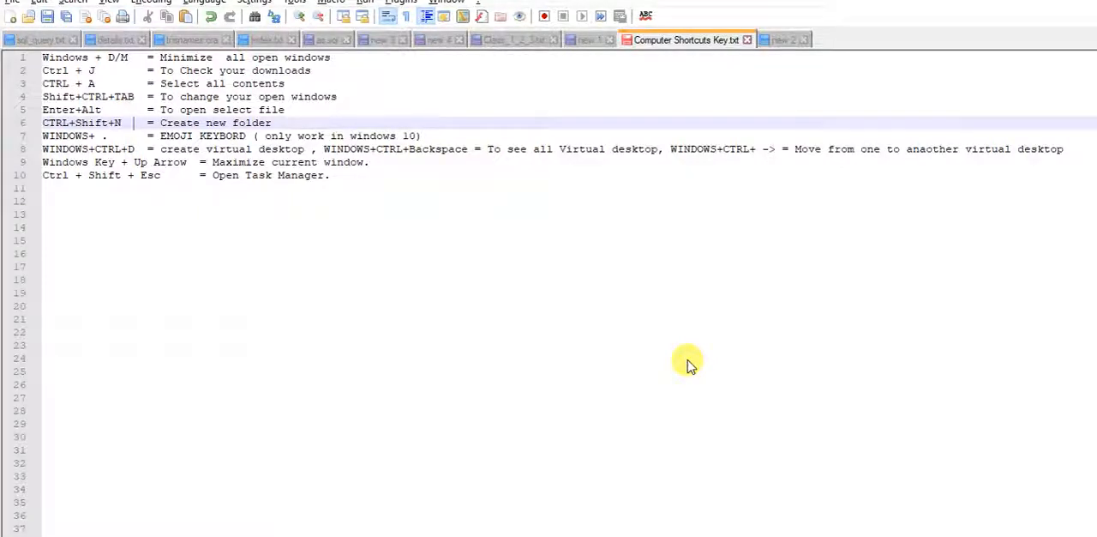
mouse_move(575, 331)
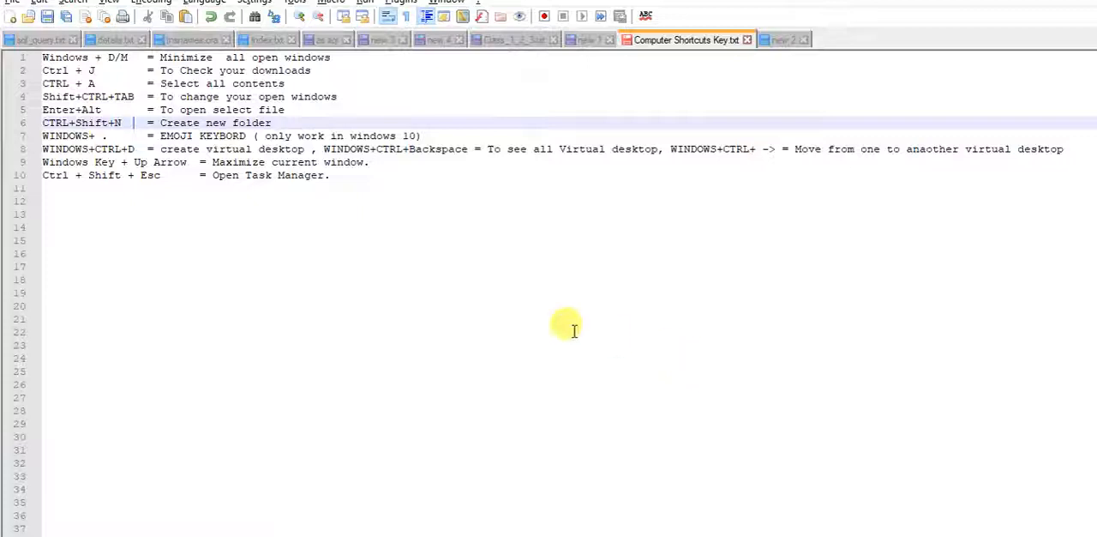
mouse_move(275, 204)
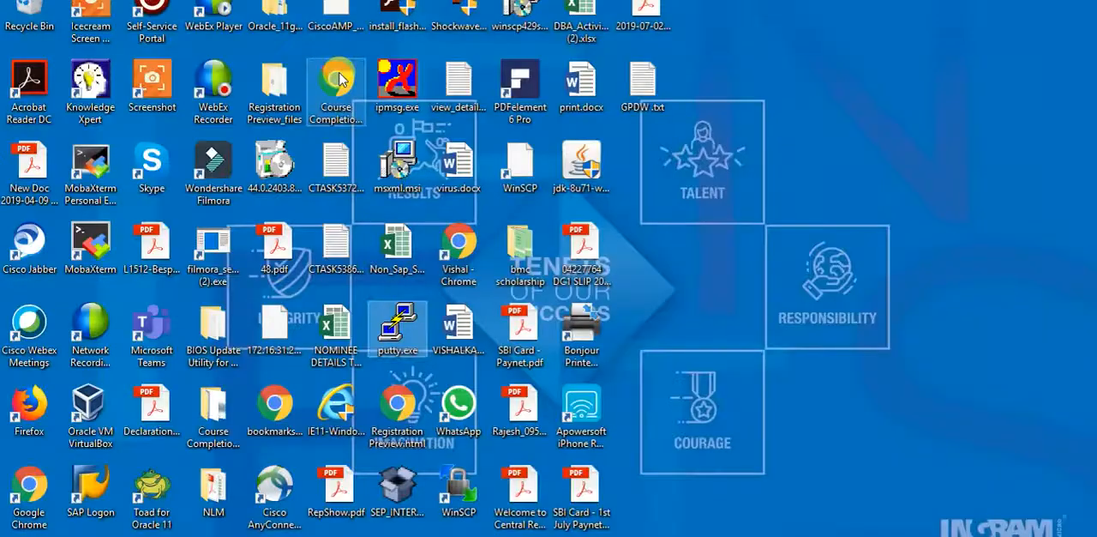
mouse_move(710, 521)
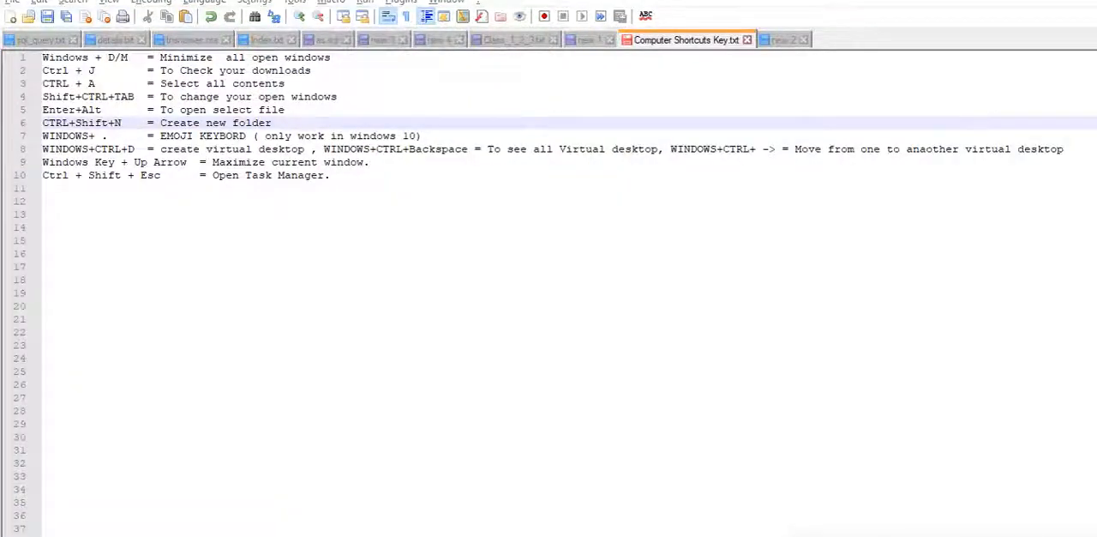
mouse_move(748, 477)
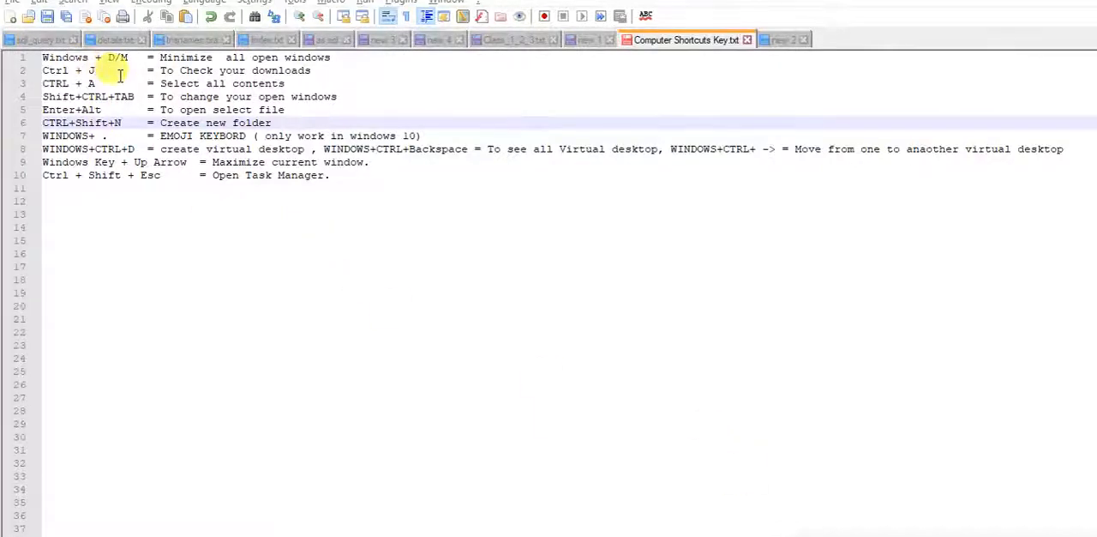
mouse_move(456, 264)
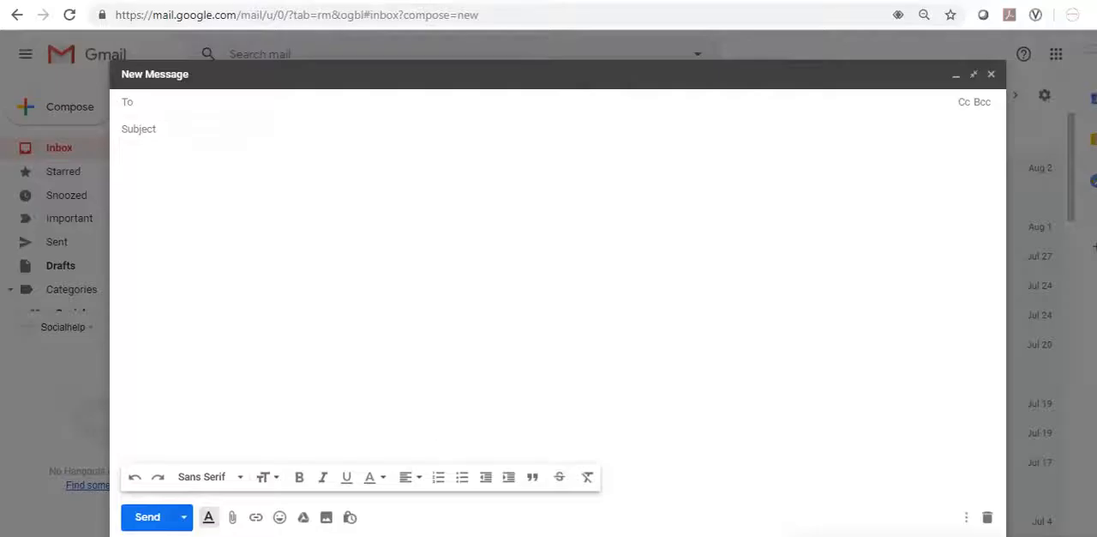
left_click(444, 7)
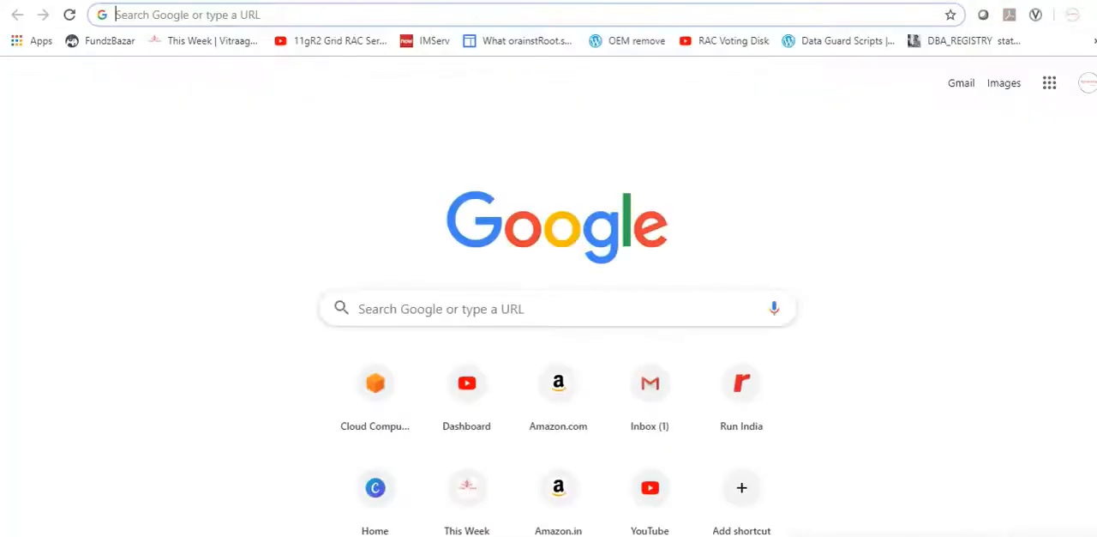
mouse_move(895, 526)
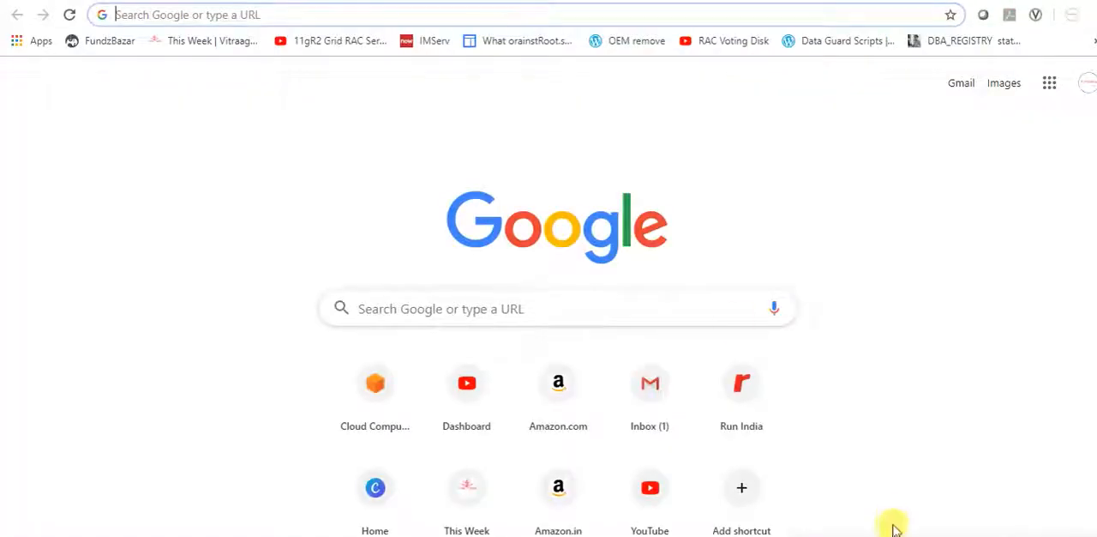
mouse_move(564, 346)
type("chrome://downloads")
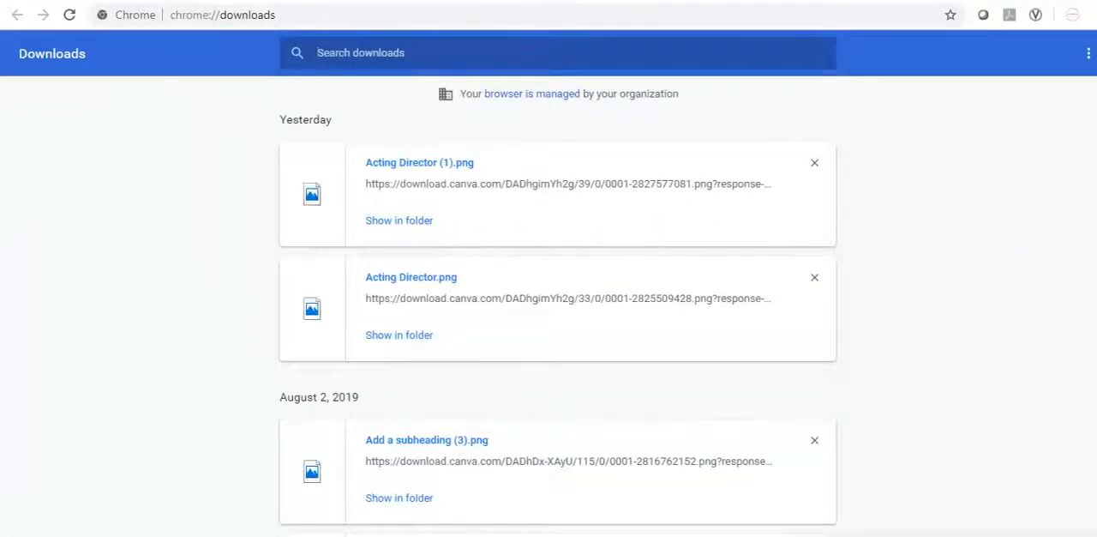
mouse_move(799, 473)
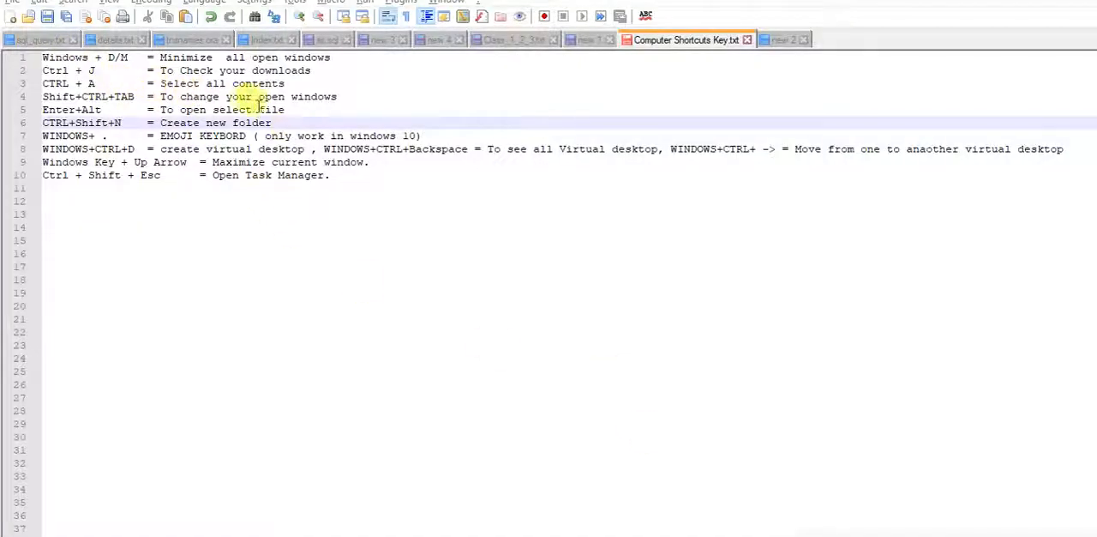
mouse_move(295, 278)
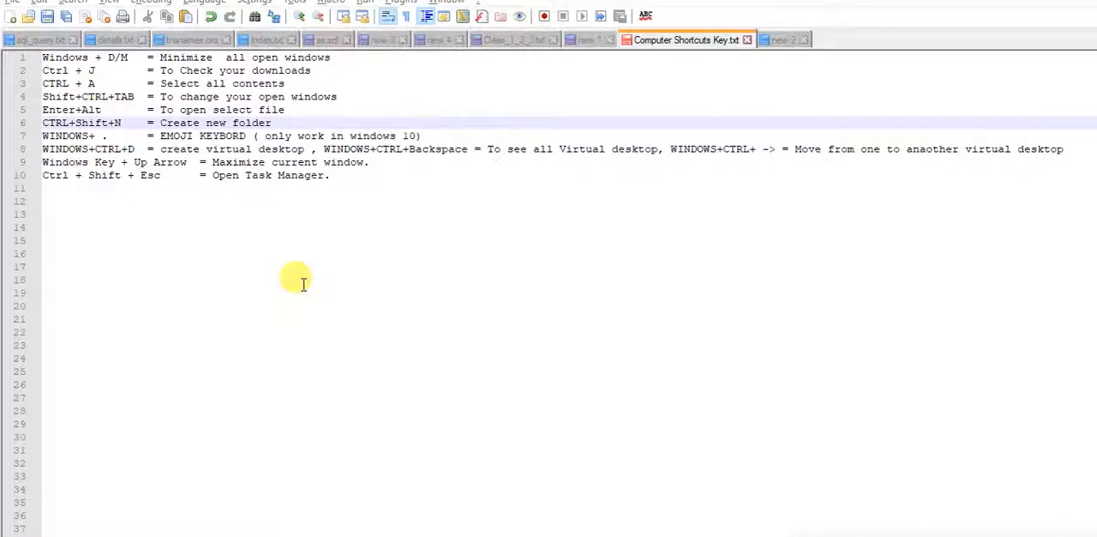
Step: Focus the shortcut list and cancel the select-all before editing the Shift+CTRL+TAB line
left_click(245, 189)
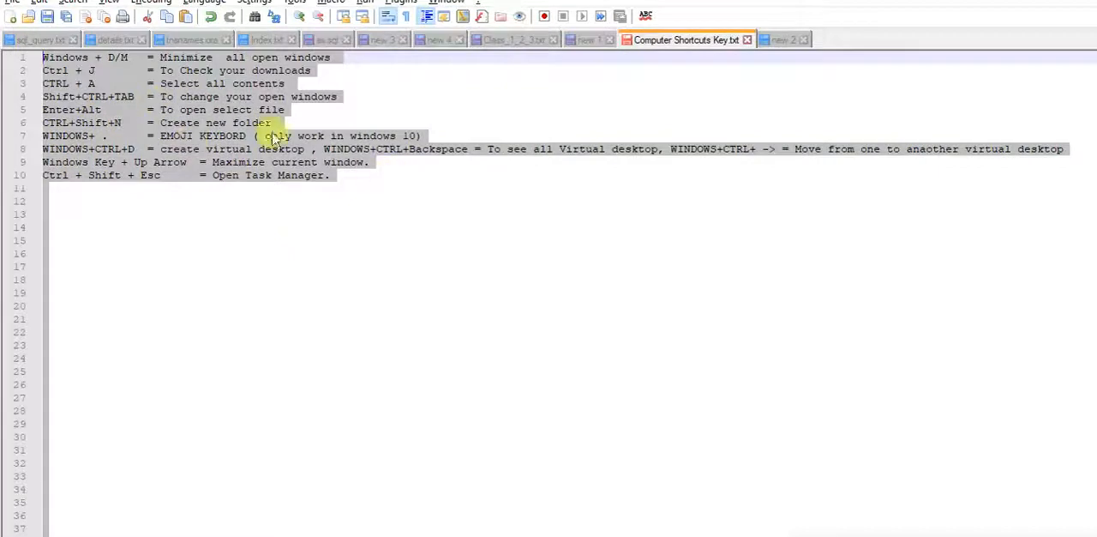
left_click(367, 162)
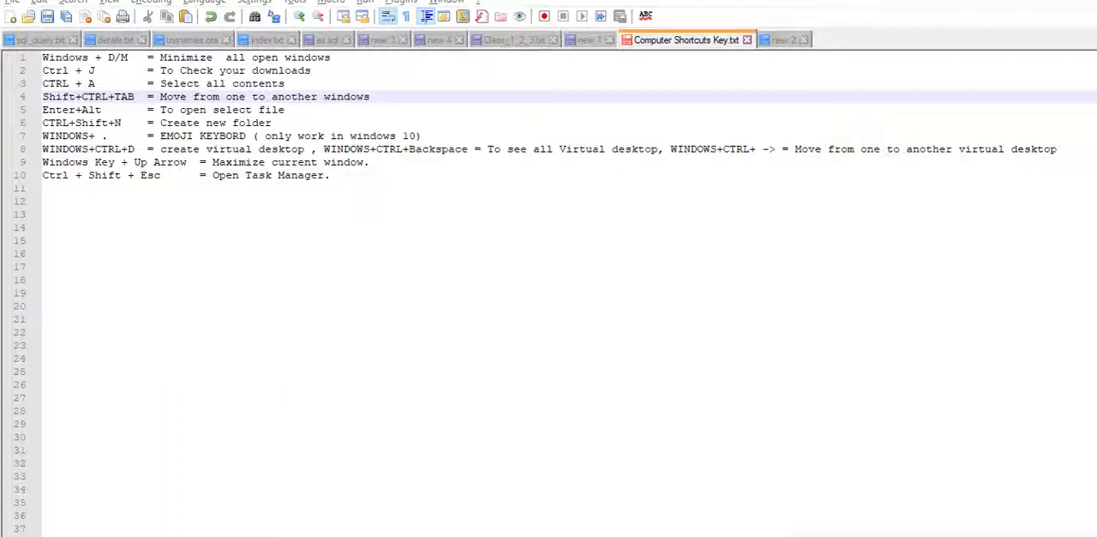
mouse_move(517, 113)
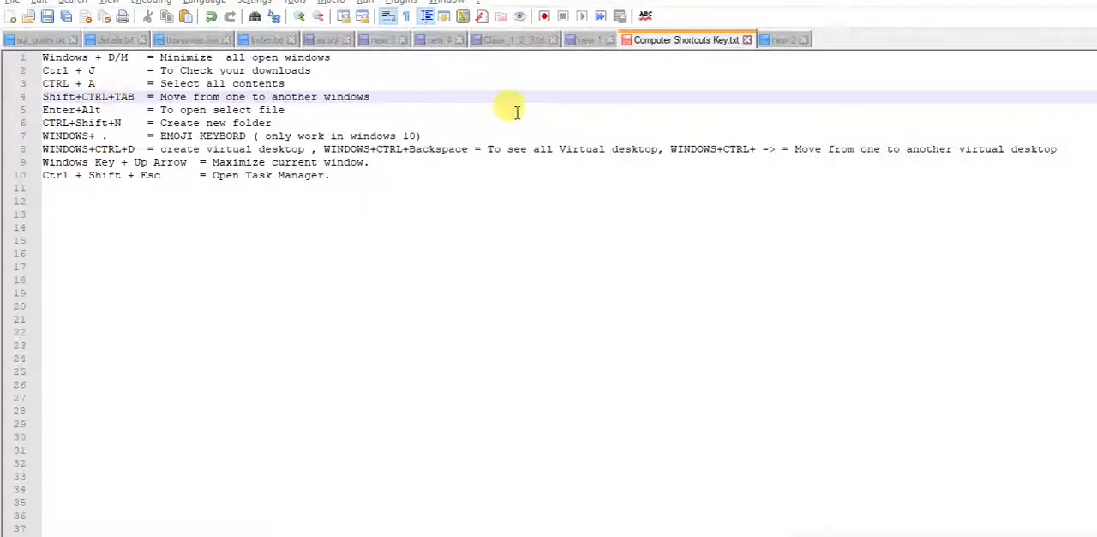
mouse_move(693, 44)
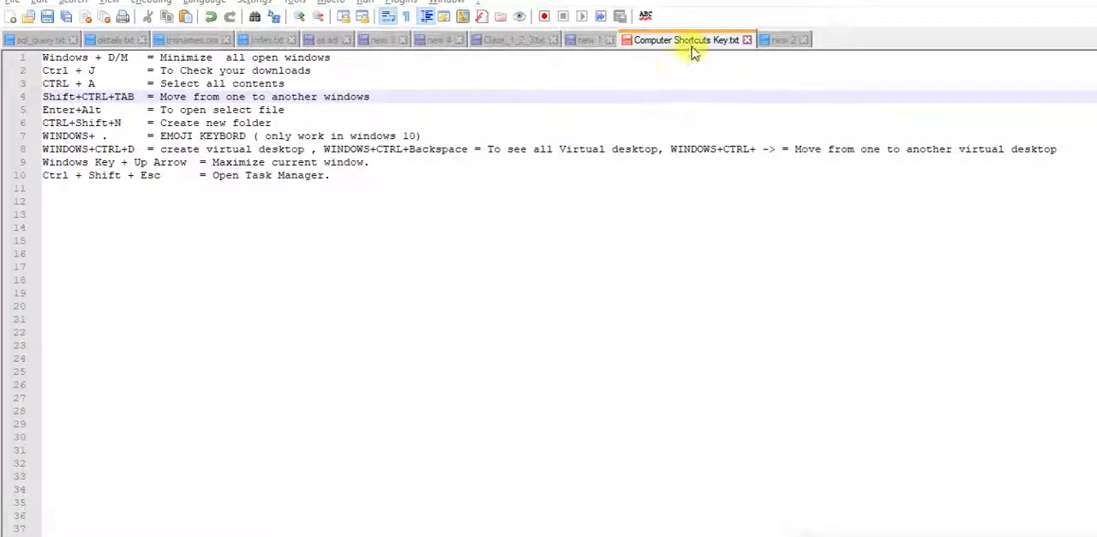
mouse_move(686, 39)
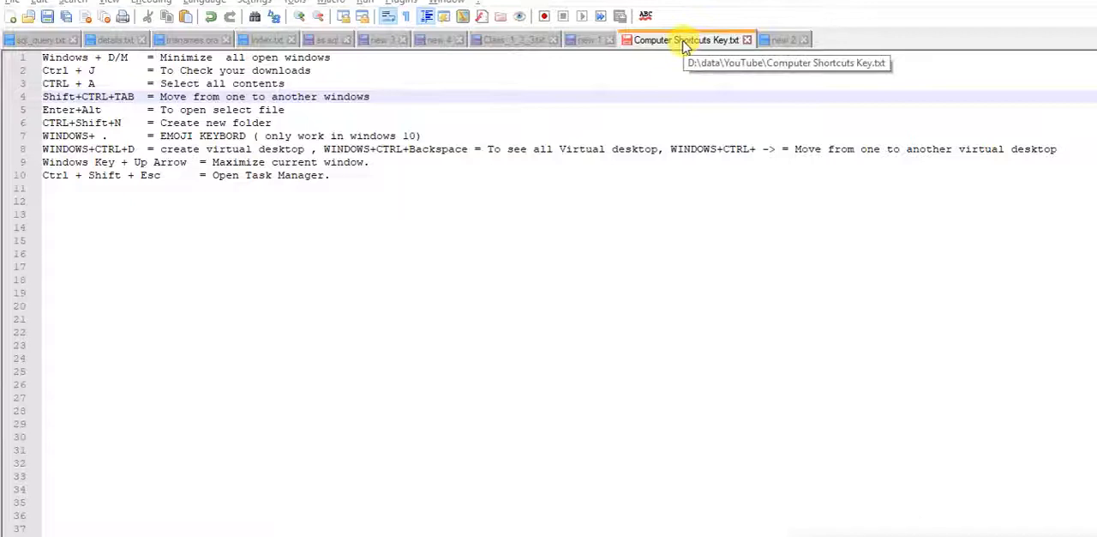
left_click(587, 39)
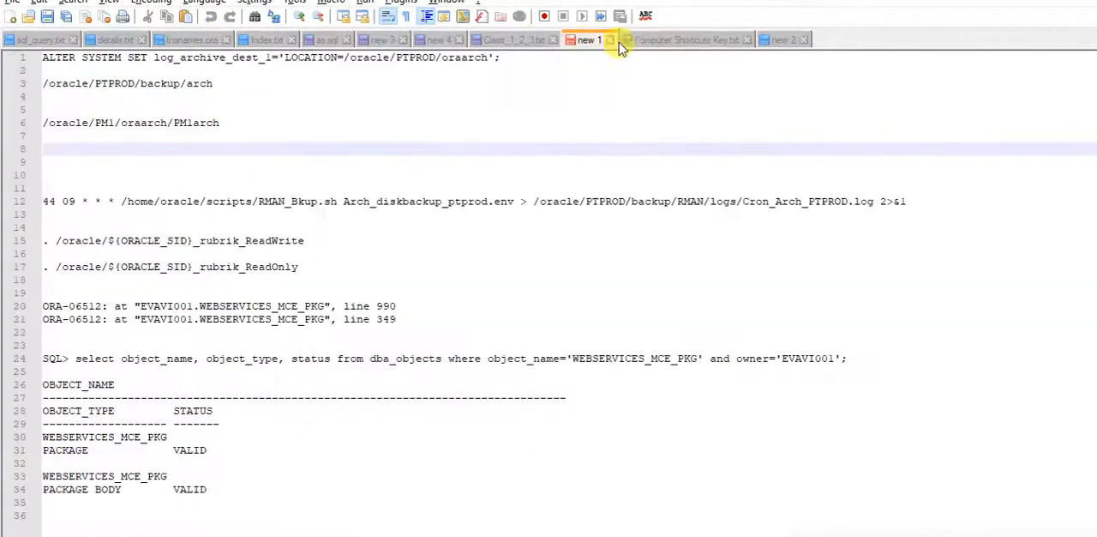
left_click(685, 40)
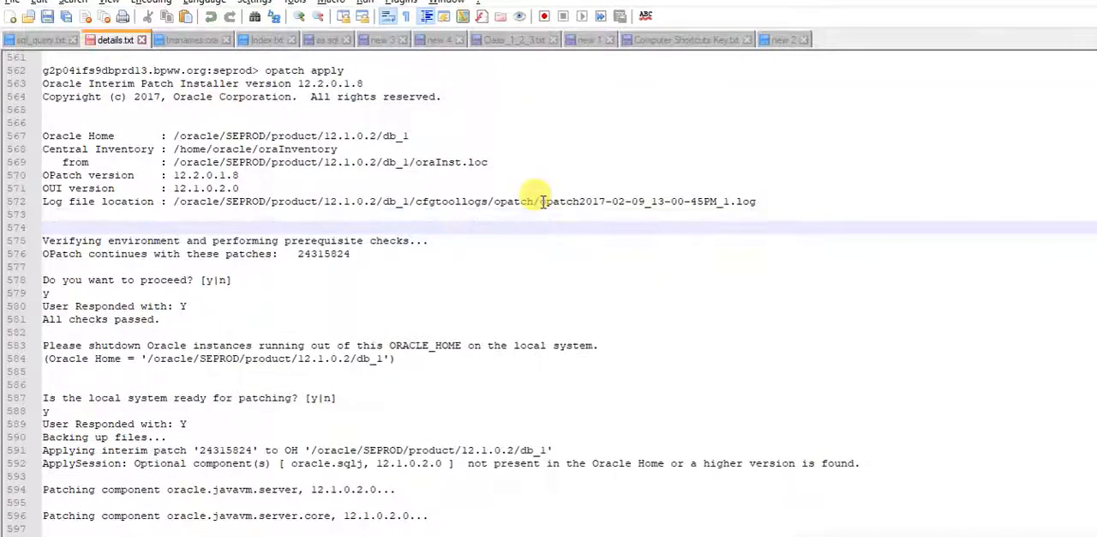
mouse_move(437, 91)
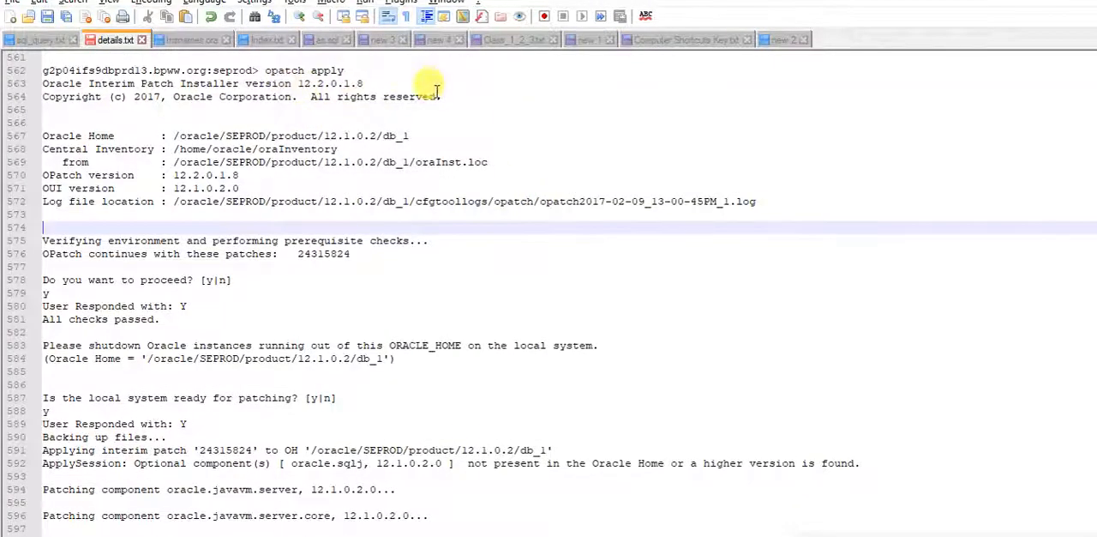
left_click(190, 39)
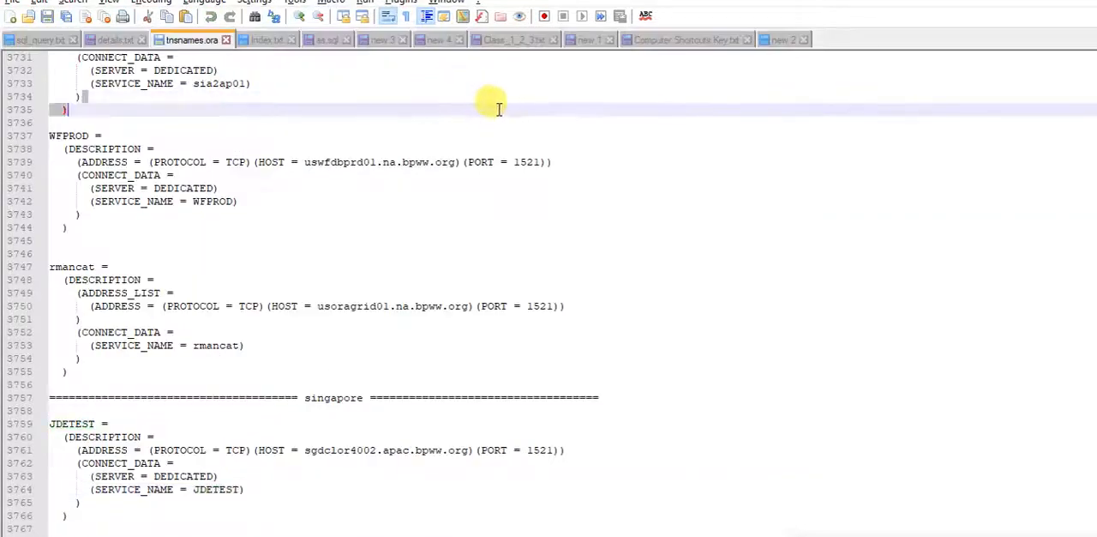
left_click(686, 39)
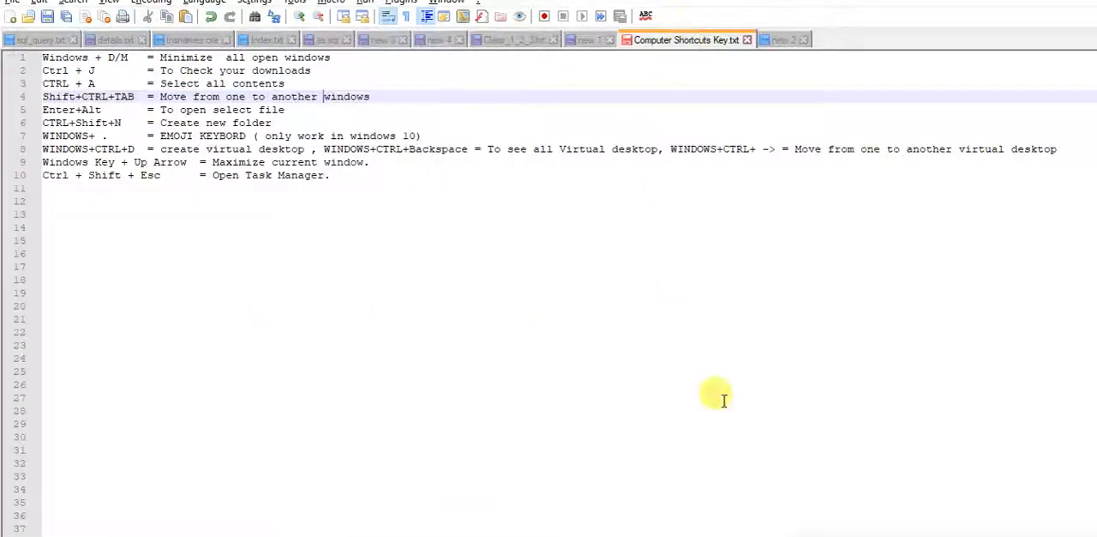
mouse_move(151, 123)
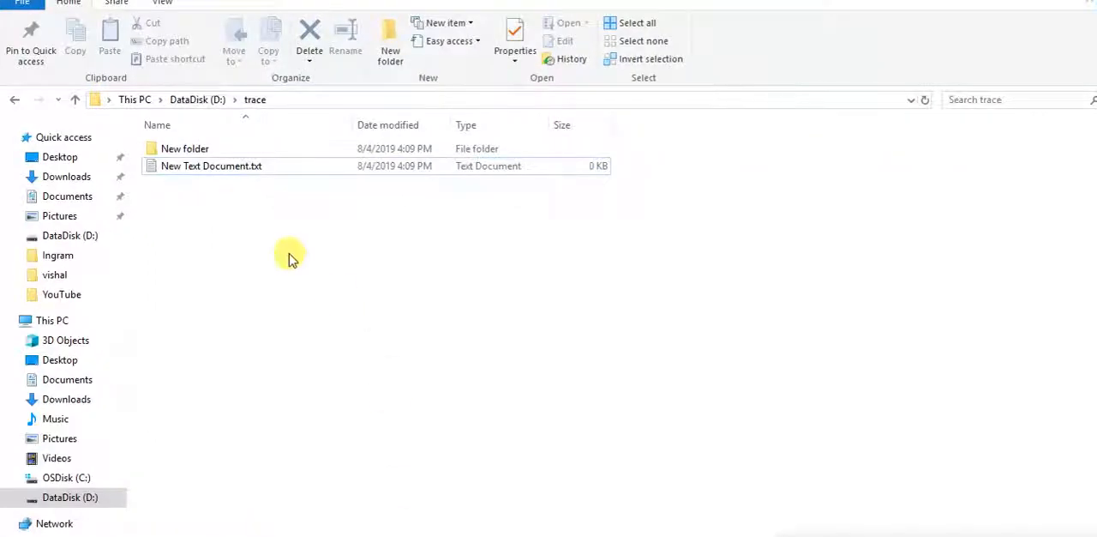
Step: Select New Text Document.txt in D:\trace and open it
left_click(211, 165)
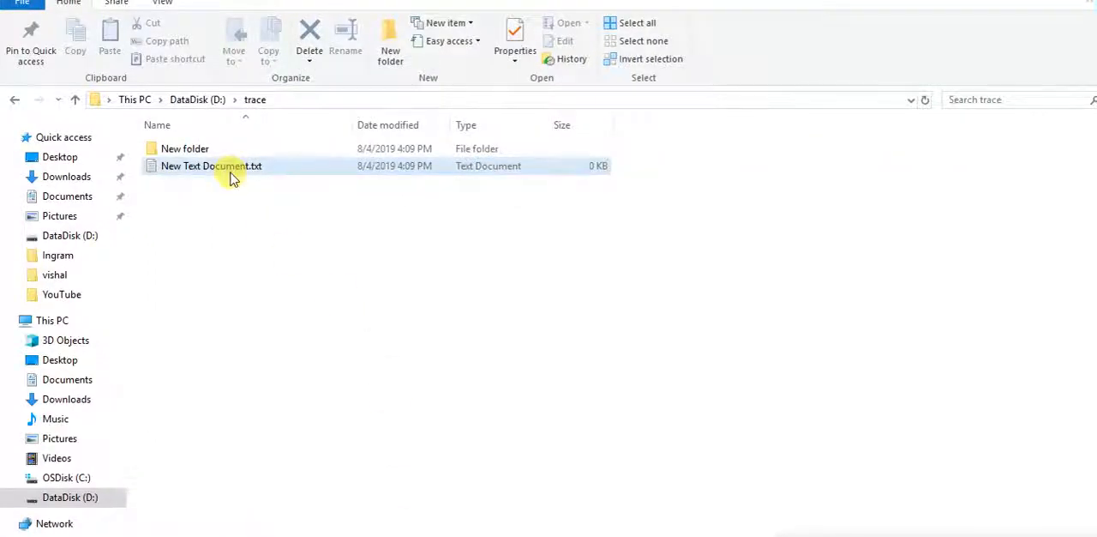
left_click(324, 213)
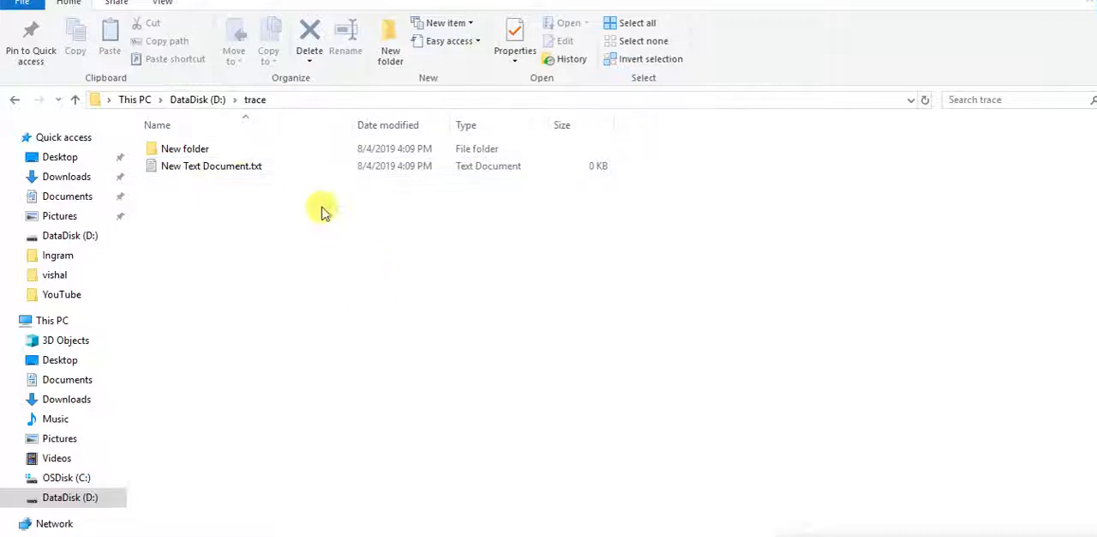
left_click(211, 165)
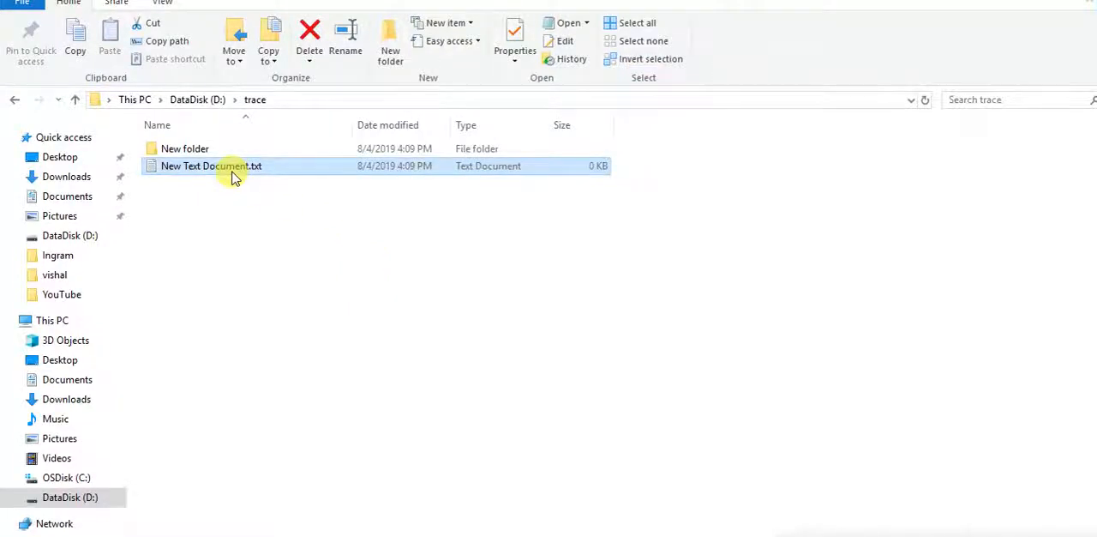
double_click(211, 165)
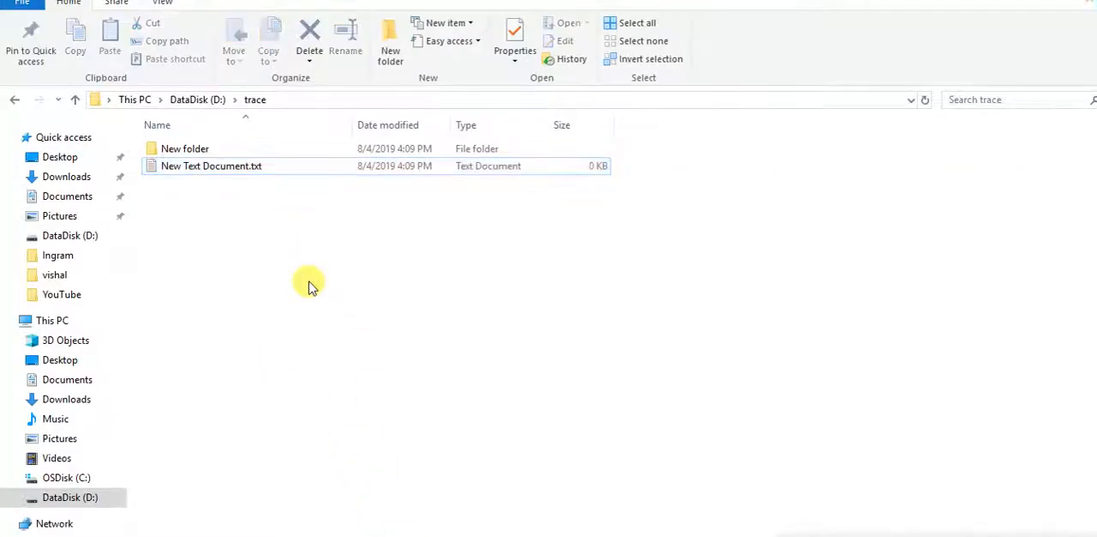
Step: Show the New items menu on the trace folder background, then switch to Chrome's Gmail draft
right_click(309, 282)
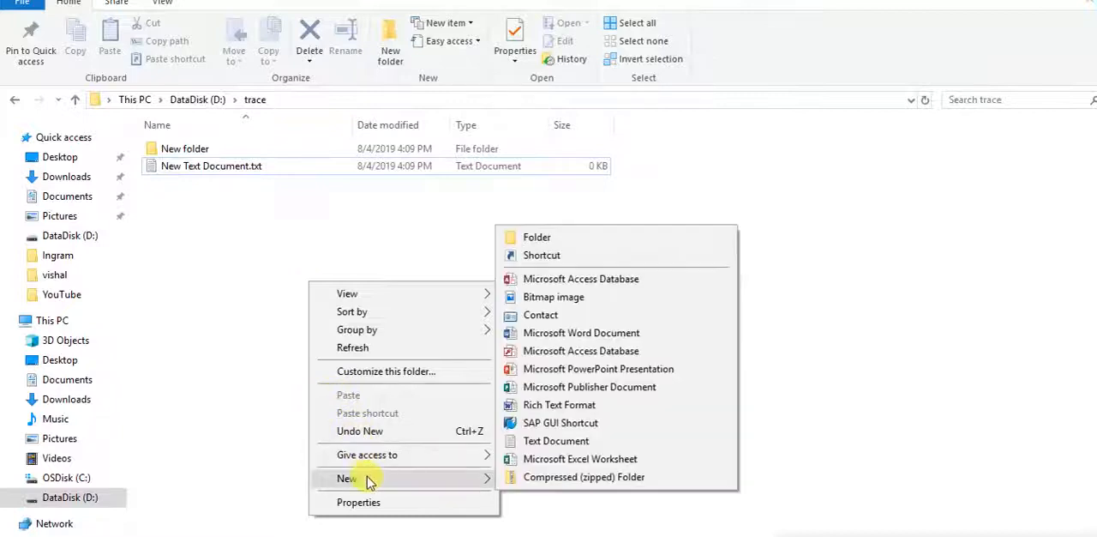
left_click(227, 219)
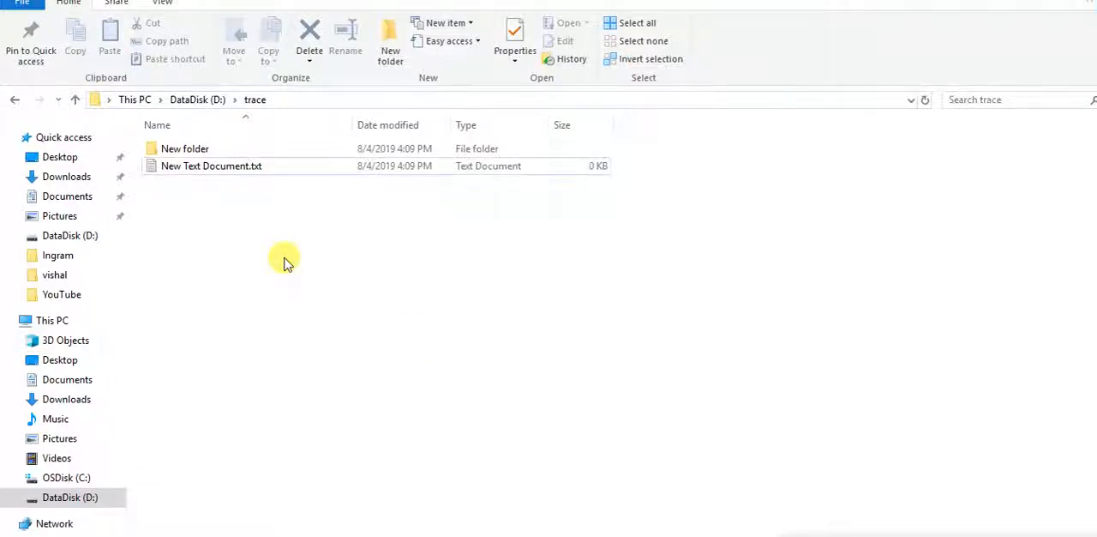
left_click(391, 43)
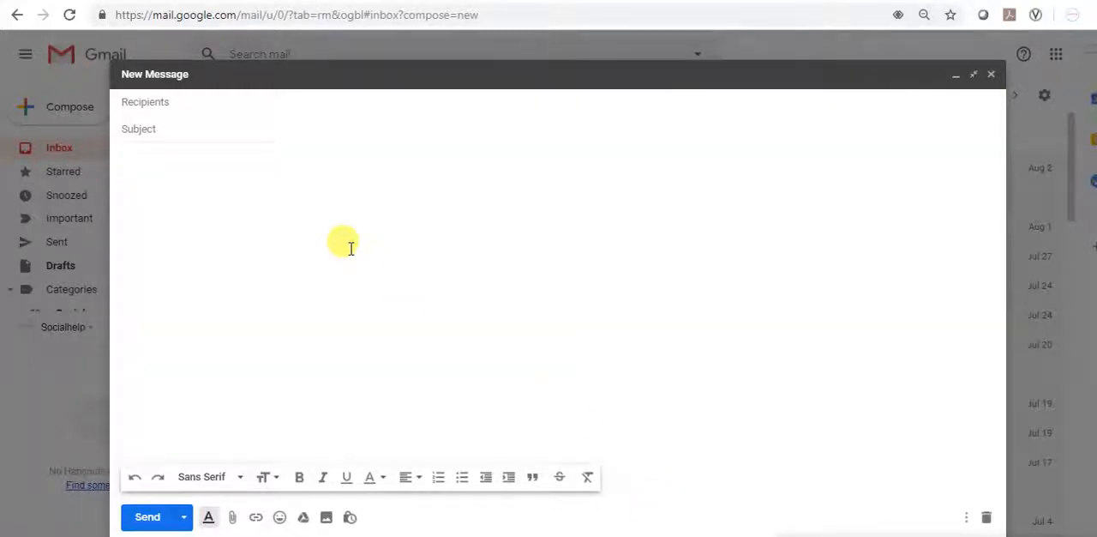
Step: Pick the clapping hands emoji from the emoji keyboard in the Gmail draft body, then return to Notepad++
left_click(279, 517)
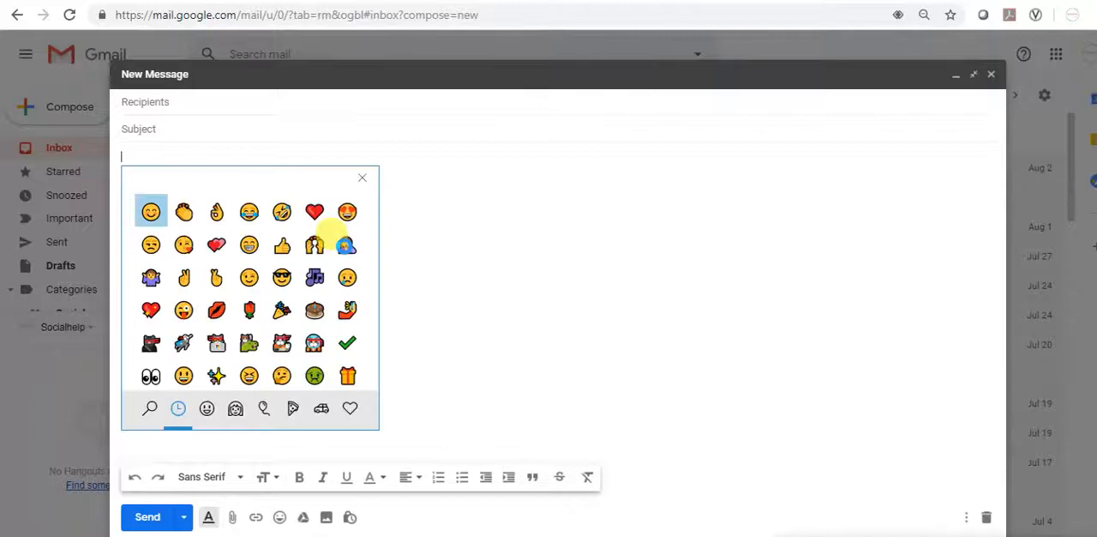
mouse_move(415, 264)
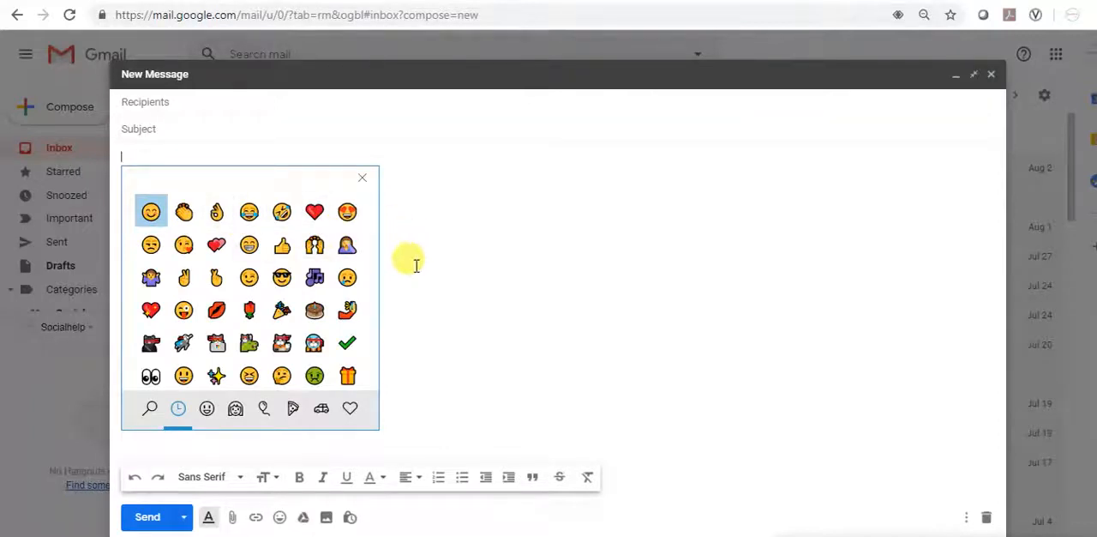
mouse_move(184, 213)
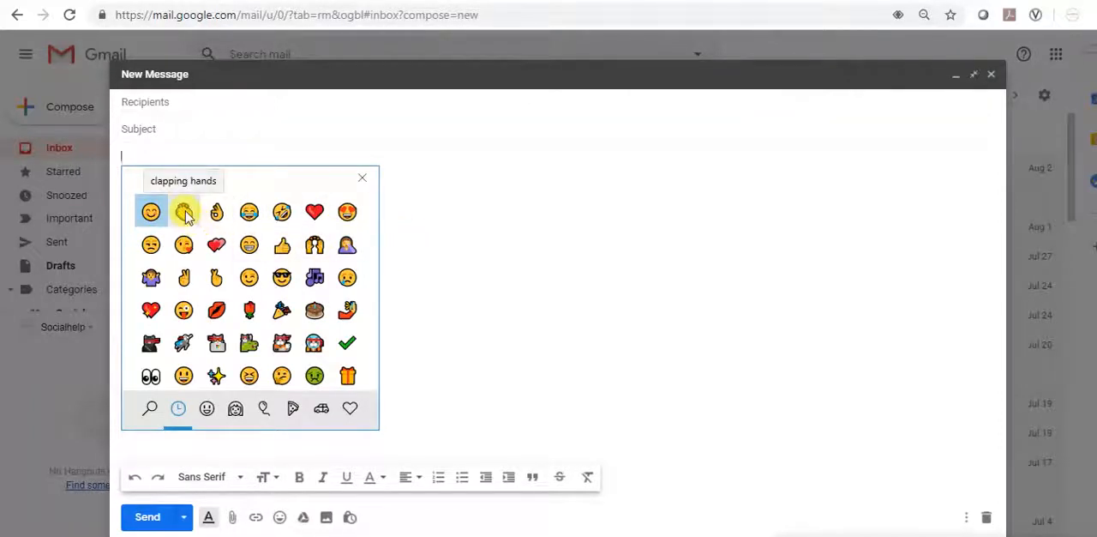
left_click(362, 178)
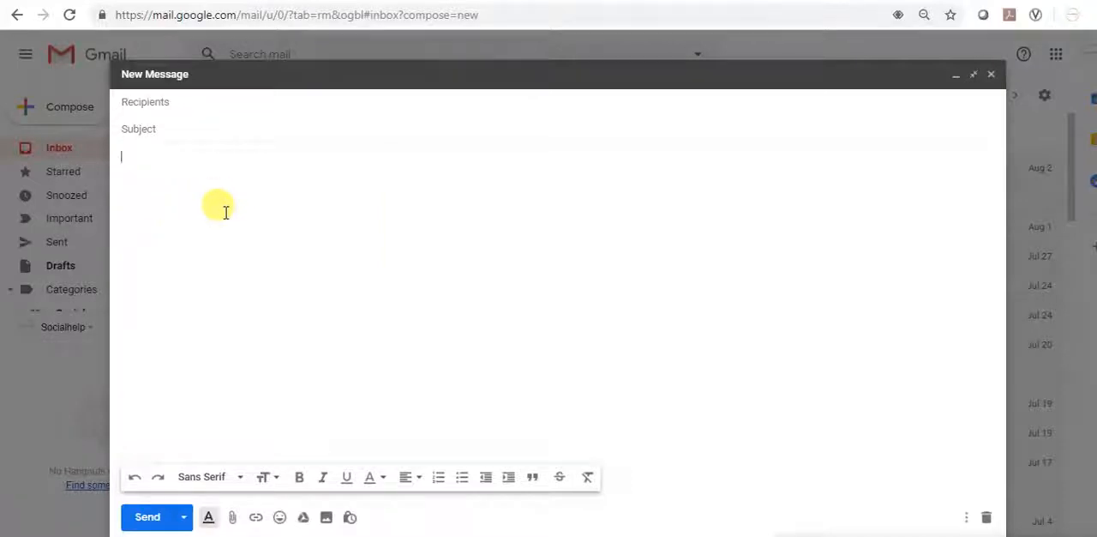
left_click(280, 516)
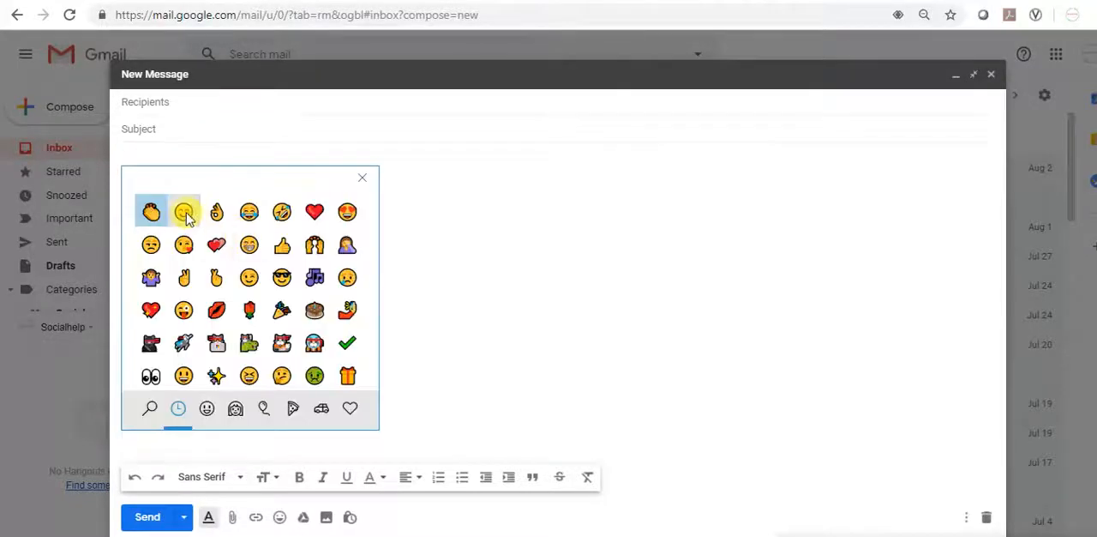
left_click(184, 213)
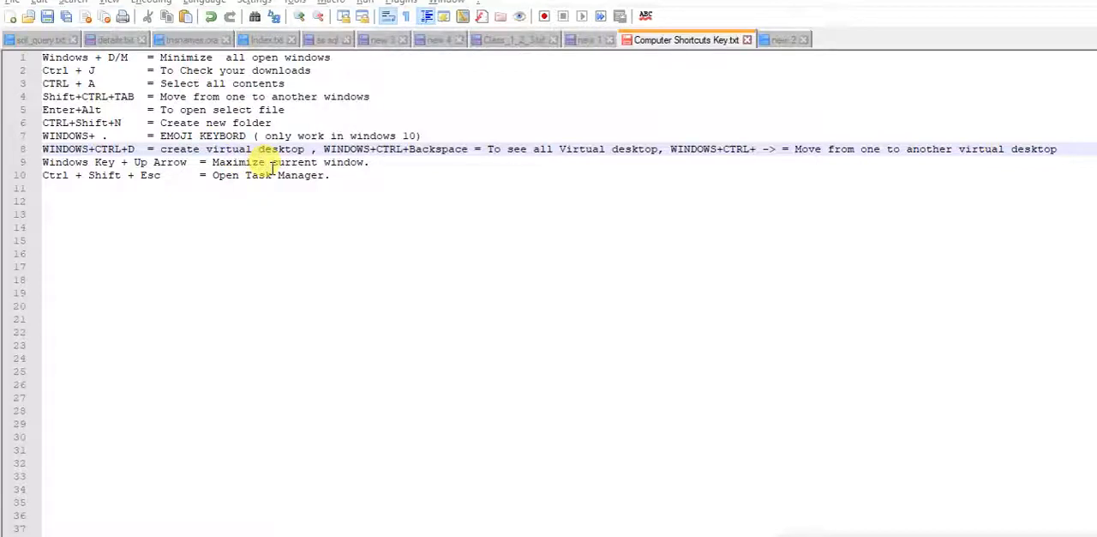
mouse_move(641, 148)
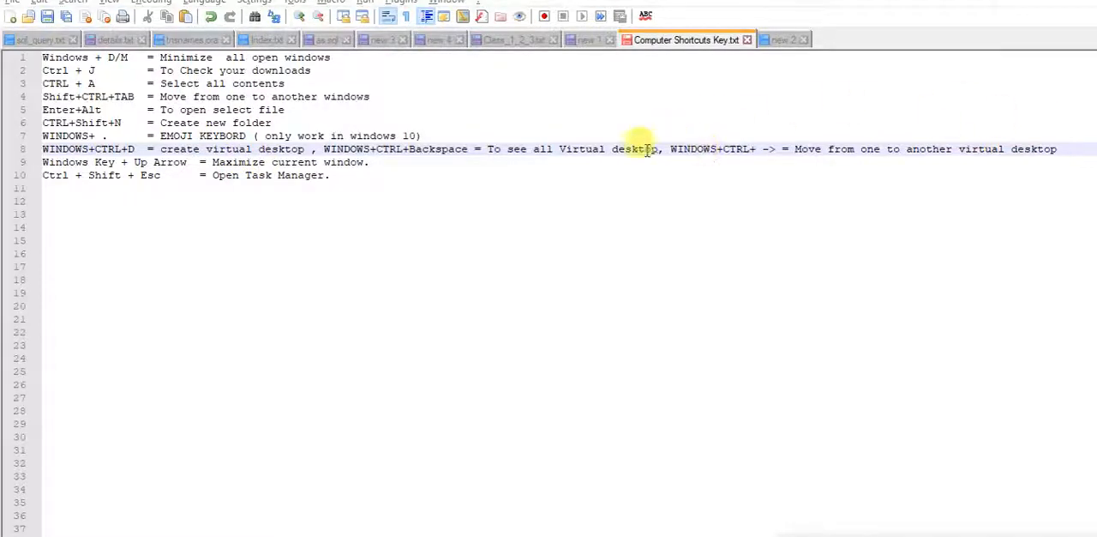
mouse_move(798, 188)
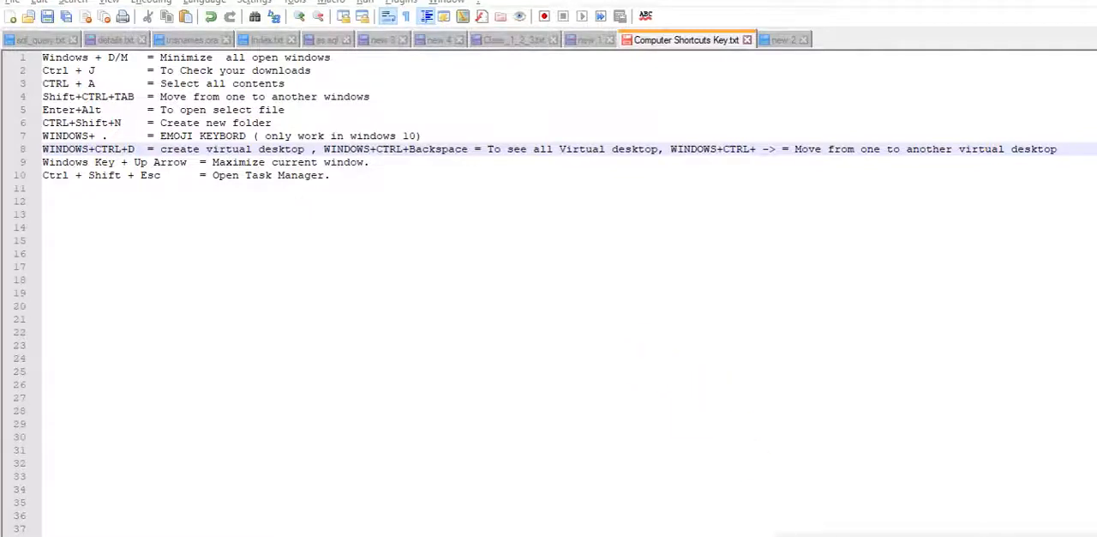
mouse_move(538, 425)
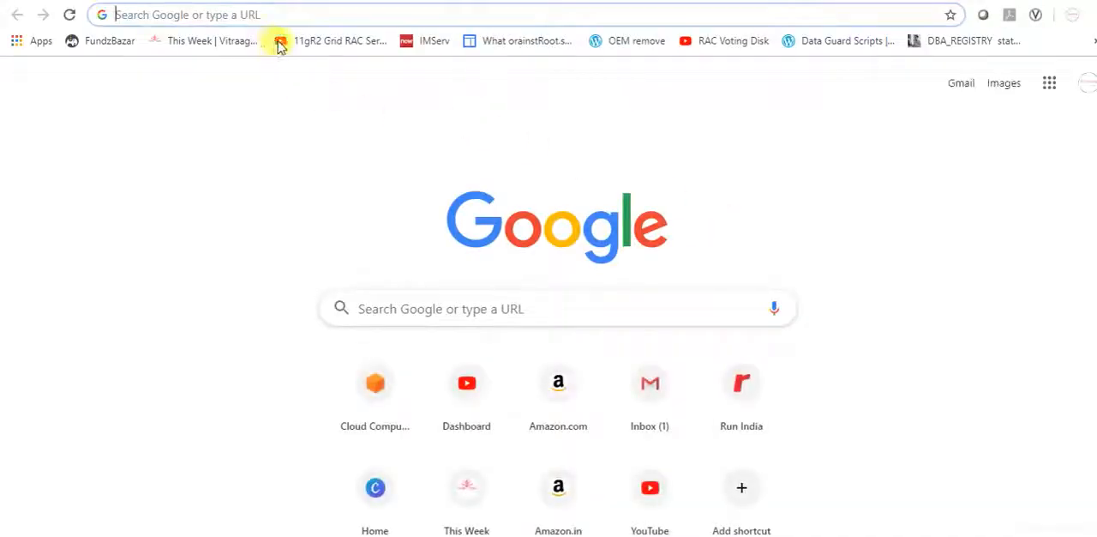
Step: Return to Desktop 1 from Task View among the four virtual desktops
left_click(278, 41)
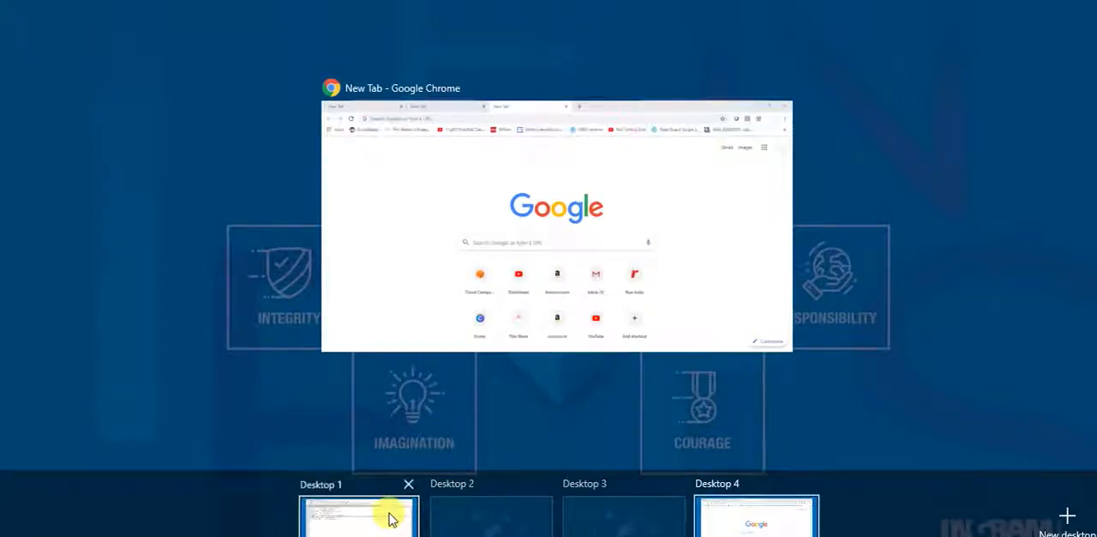
left_click(360, 514)
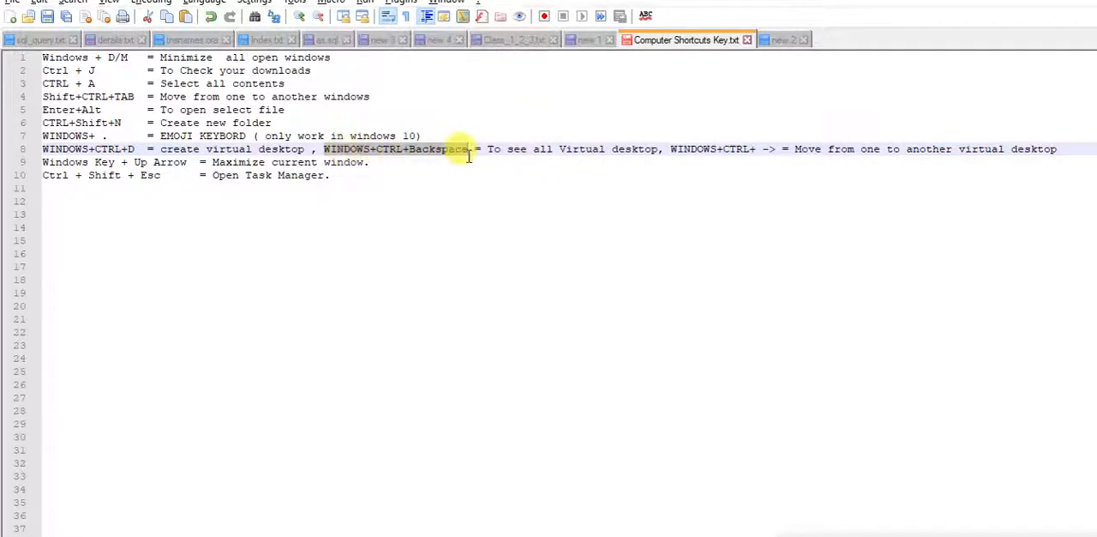
mouse_move(695, 213)
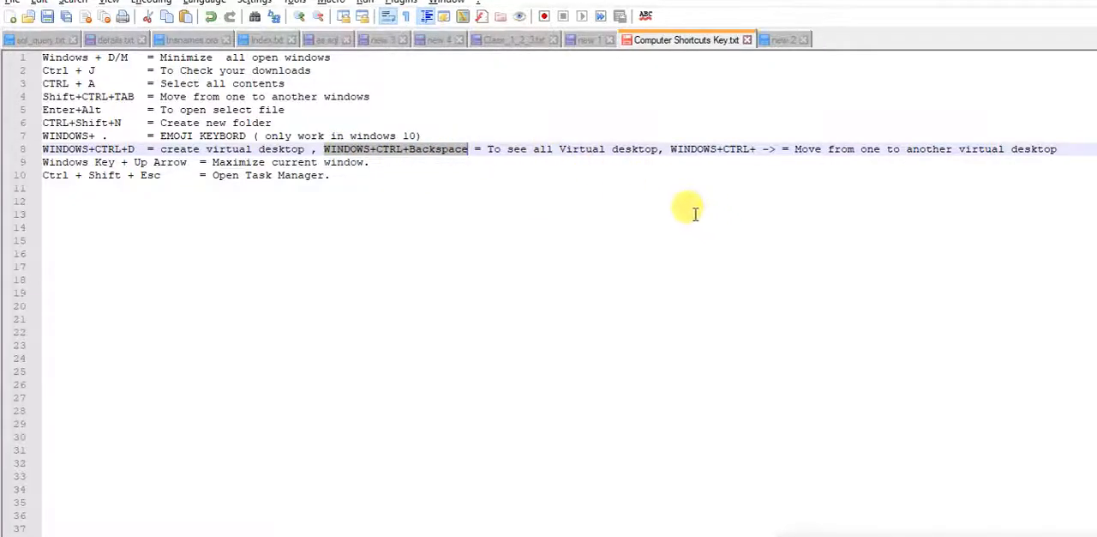
mouse_move(658, 191)
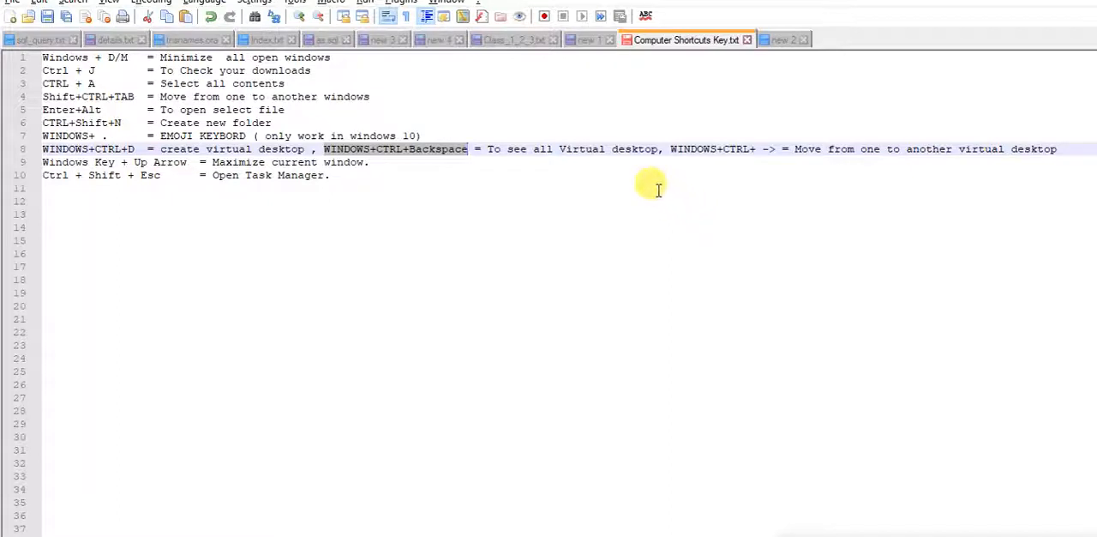
mouse_move(695, 151)
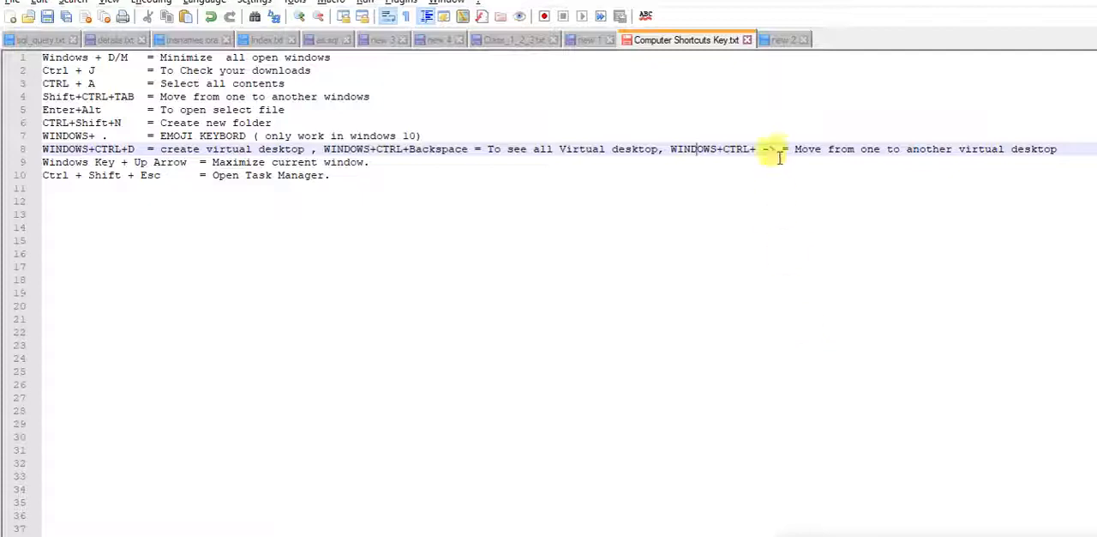
mouse_move(866, 154)
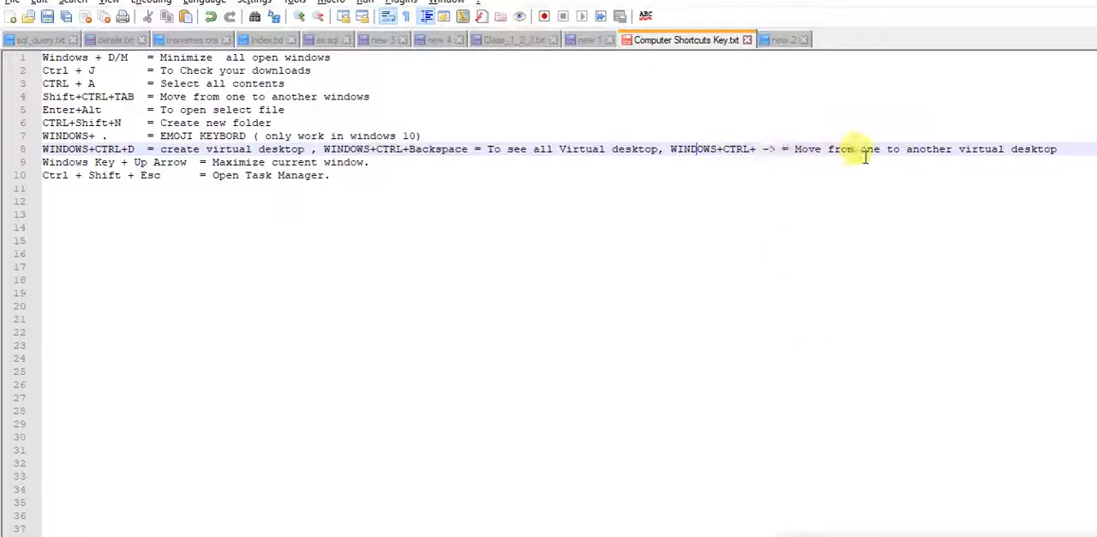
mouse_move(898, 212)
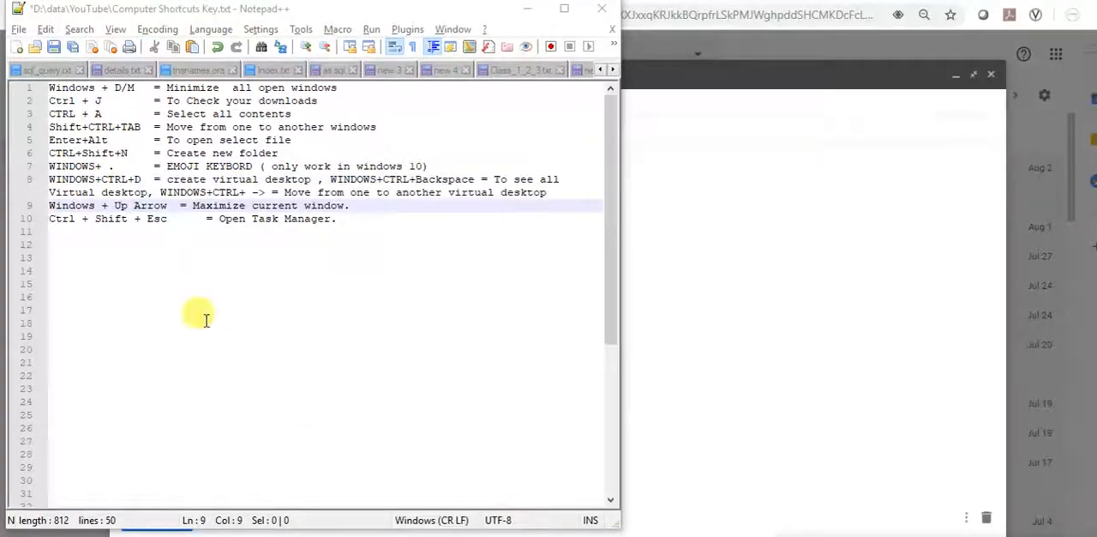
mouse_move(216, 210)
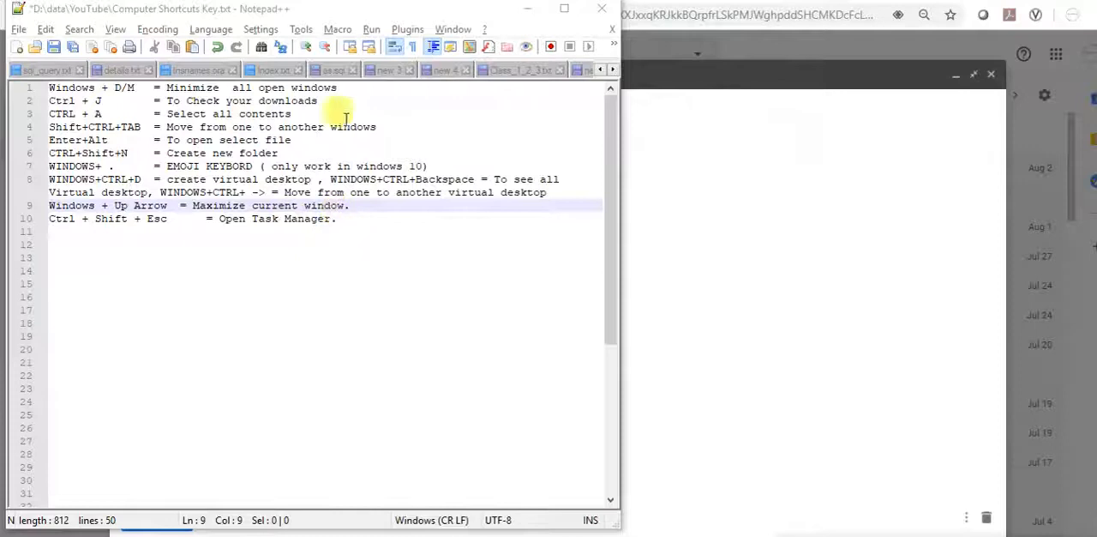
mouse_move(437, 178)
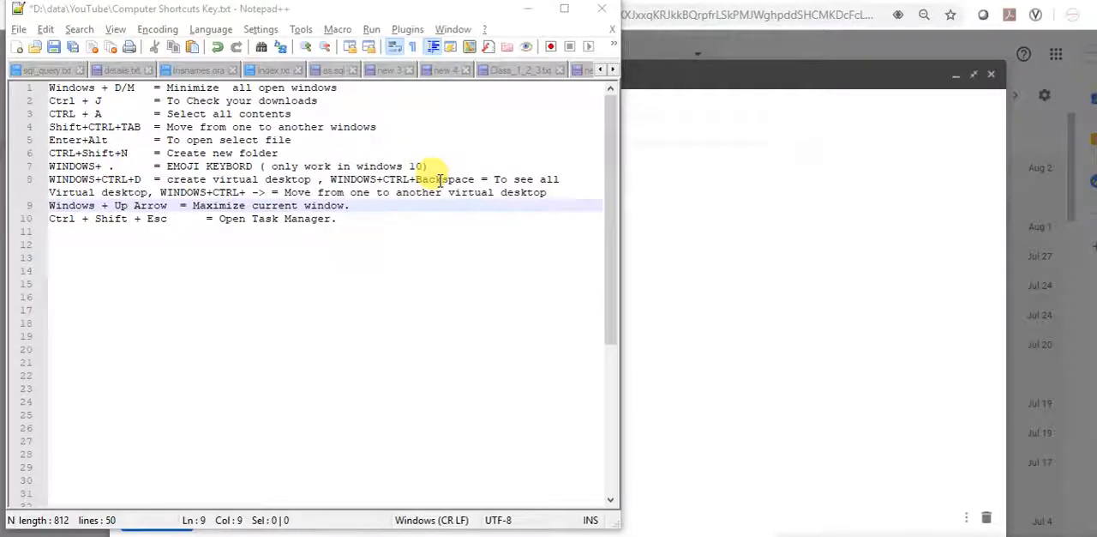
Step: Restore down the Notepad++ window so it sits smaller over Gmail
left_click(392, 415)
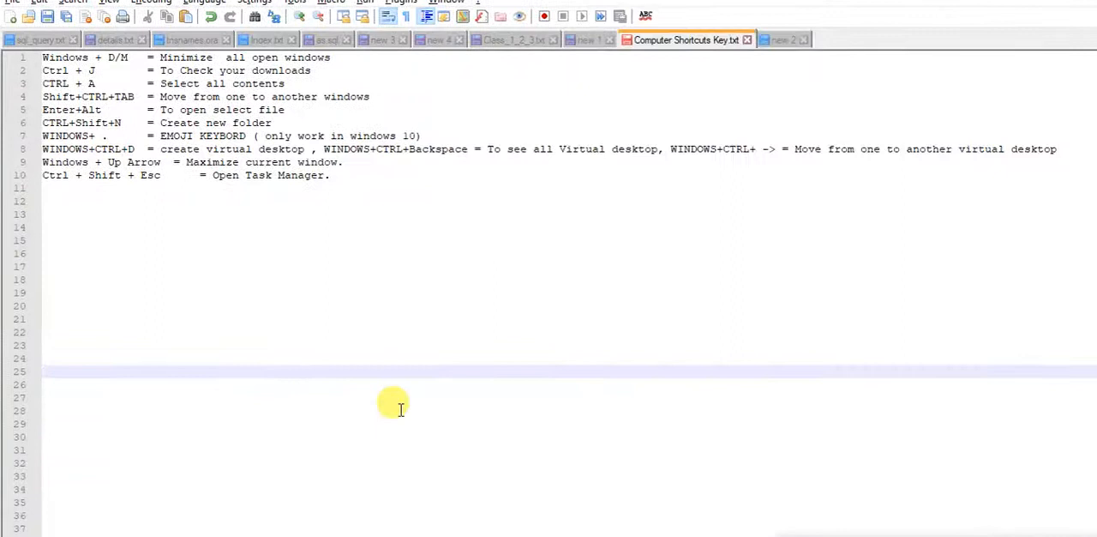
mouse_move(693, 501)
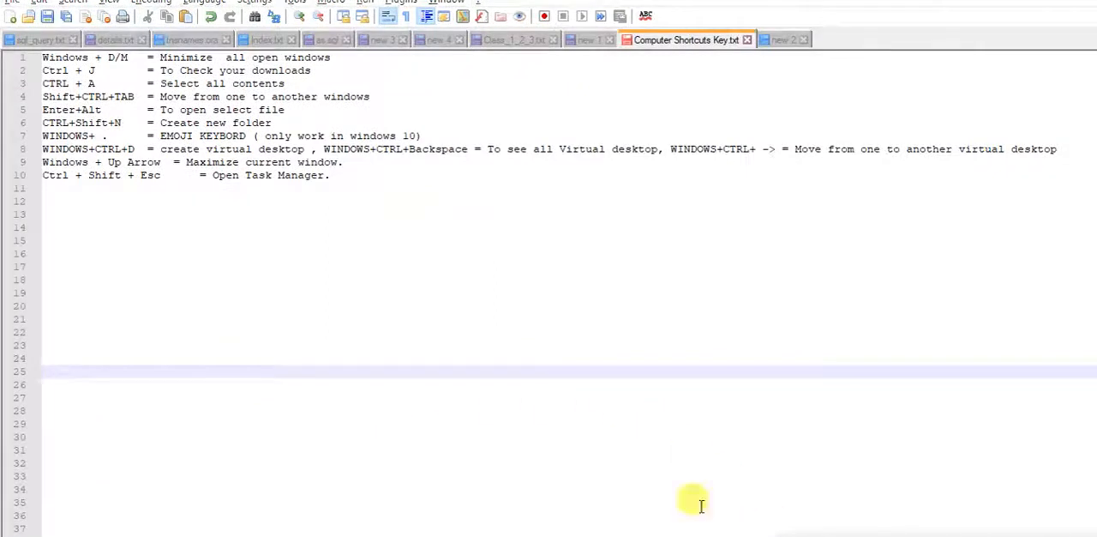
mouse_move(86, 218)
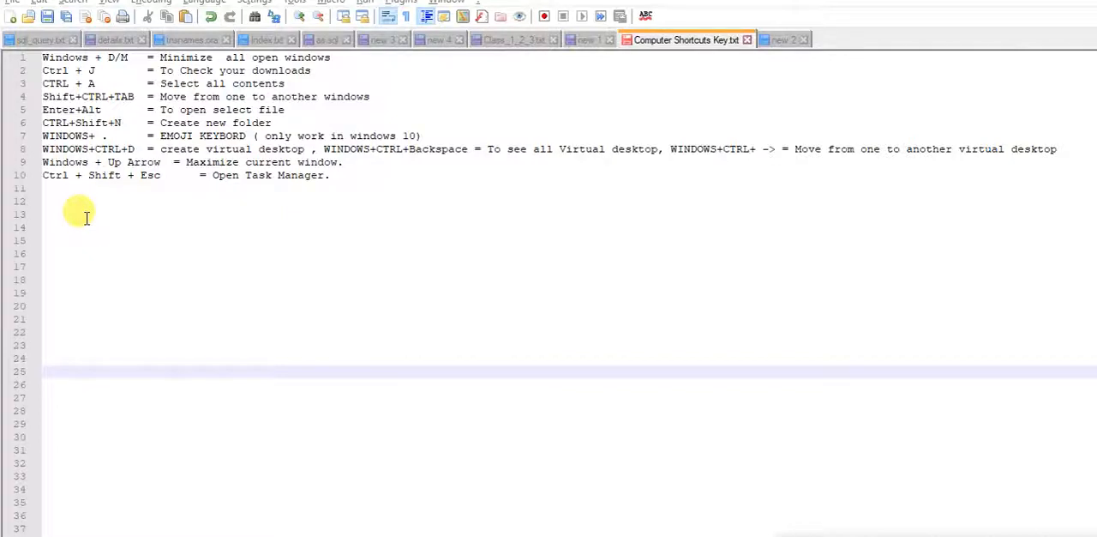
Step: Bring up Task Manager over Notepad++ with Ctrl+Shift+Esc
key("Ctrl+Shift+Esc")
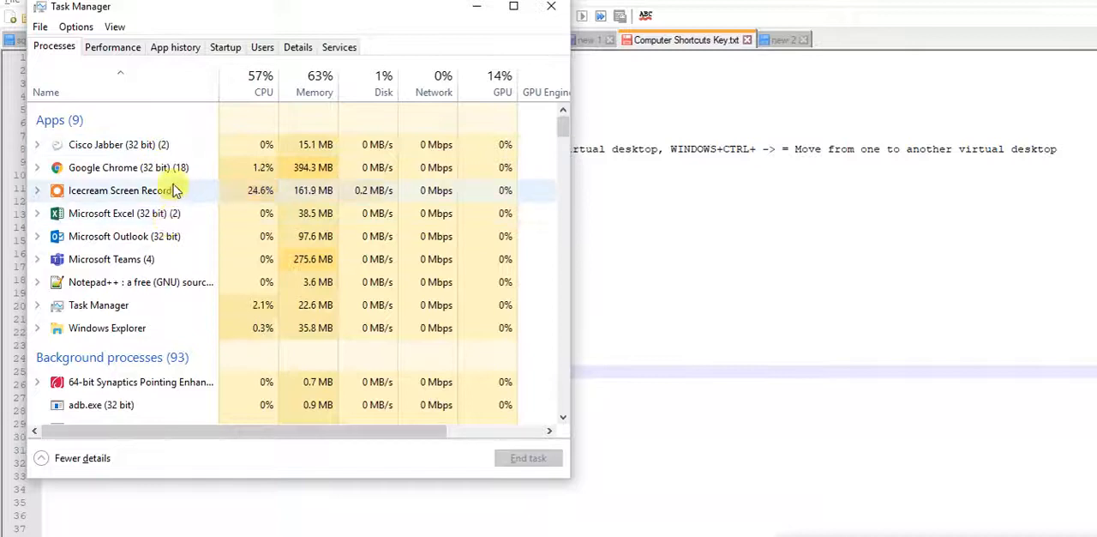
mouse_move(704, 360)
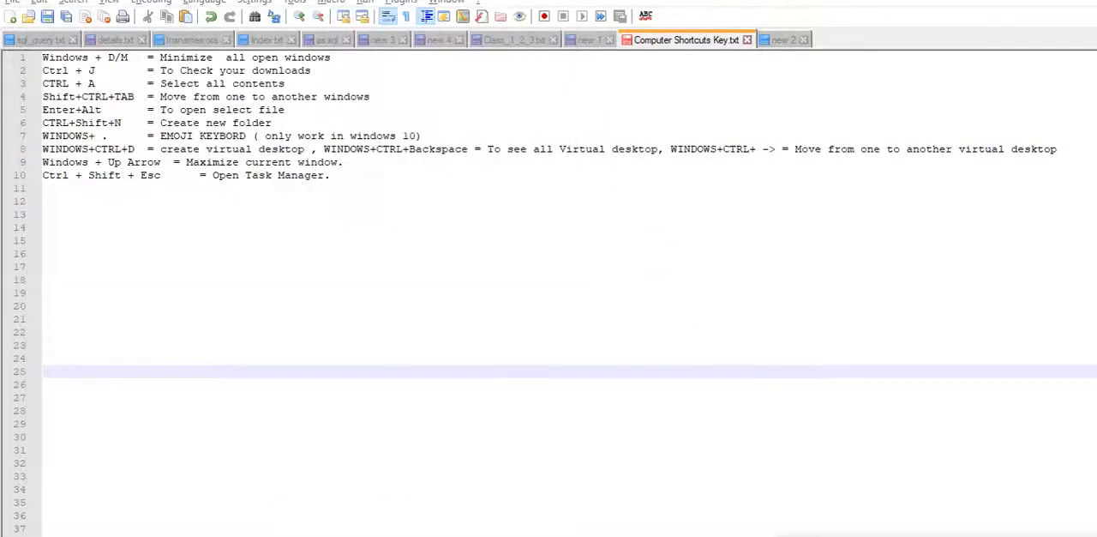
mouse_move(592, 283)
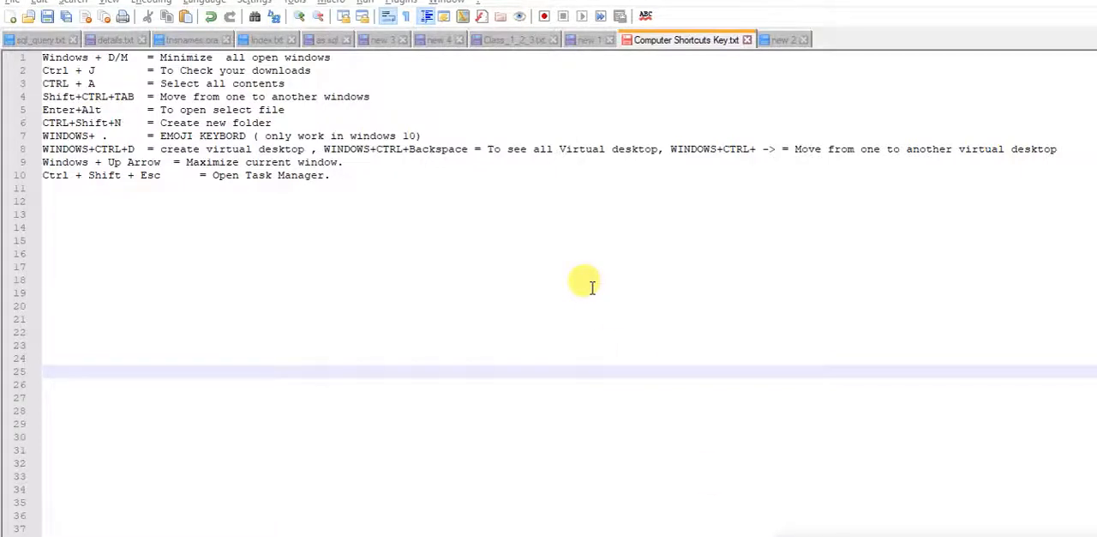
Step: Focus the Notepad++ editor so the whole shortcuts list can be selected
left_click(335, 175)
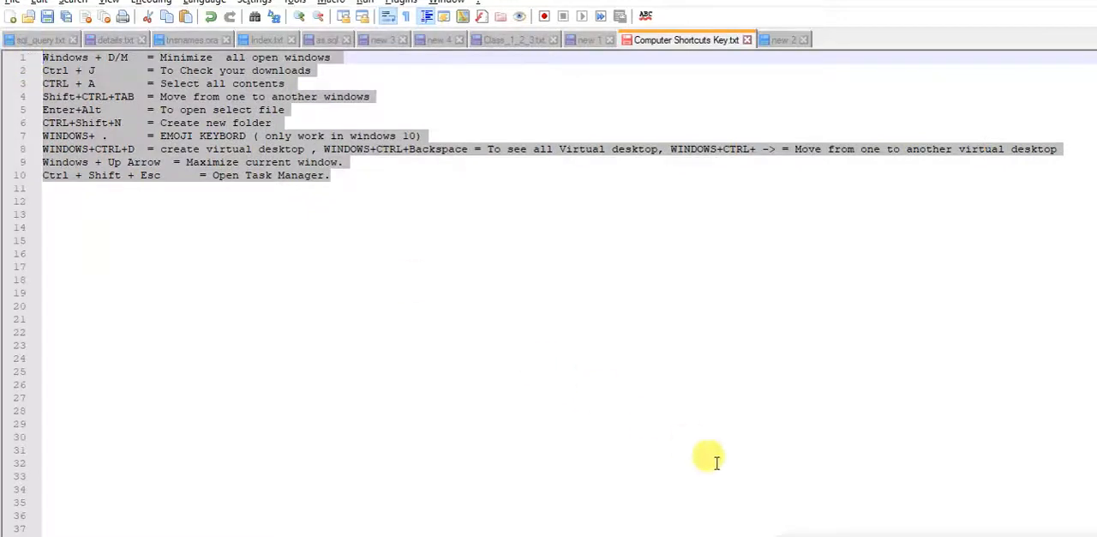
mouse_move(741, 452)
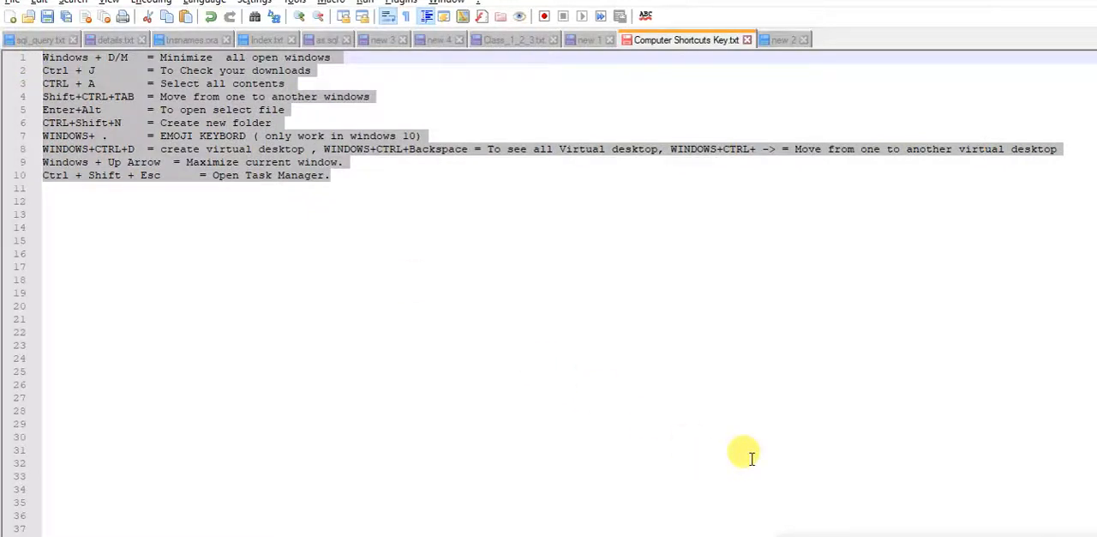